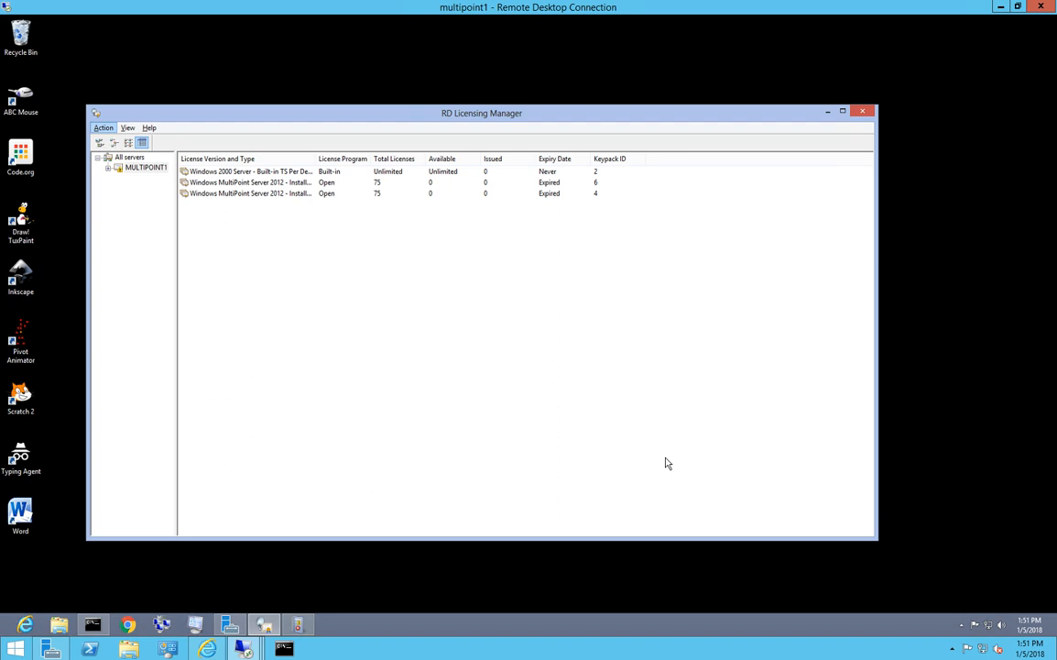
pyautogui.moveTo(285, 177)
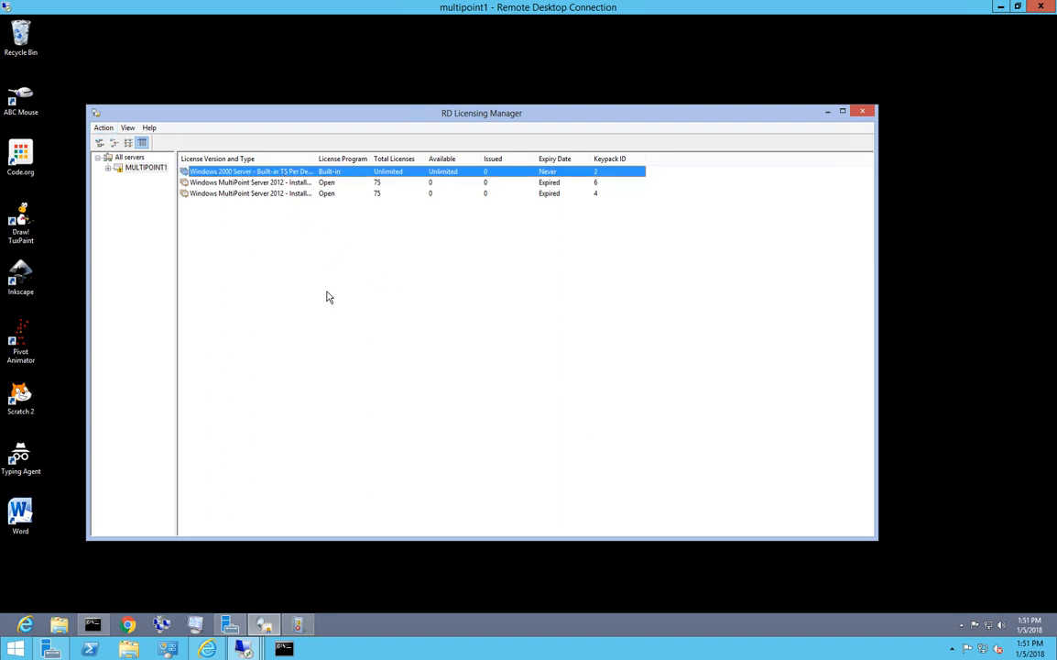
pyautogui.moveTo(308, 299)
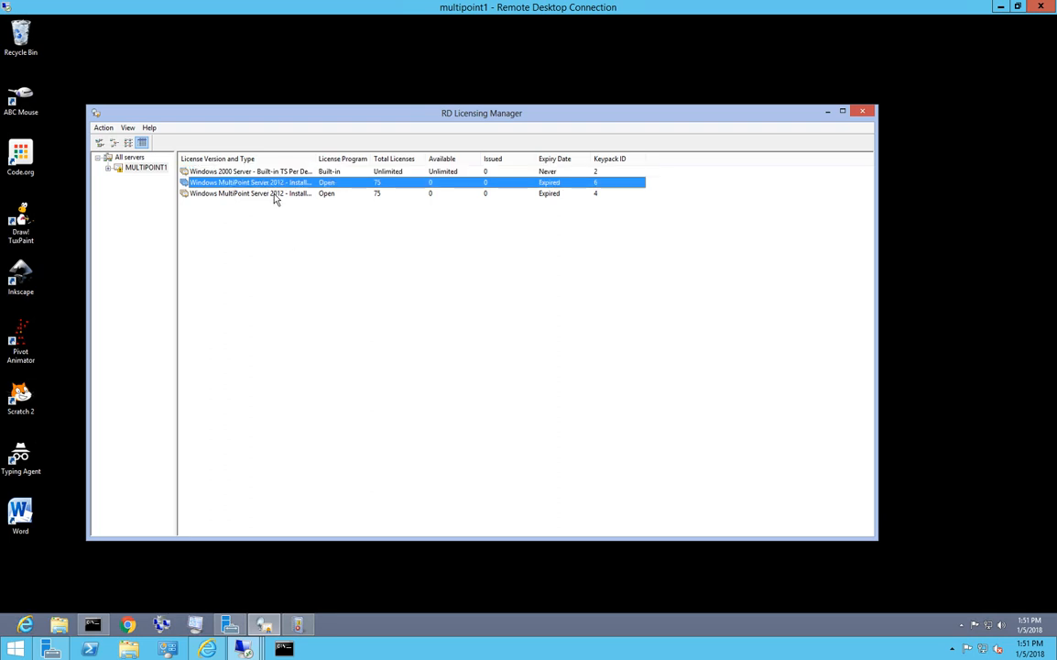
# Inspect one of the expired license packs installed on the MULTIPOINT1 license server
pyautogui.click(249, 194)
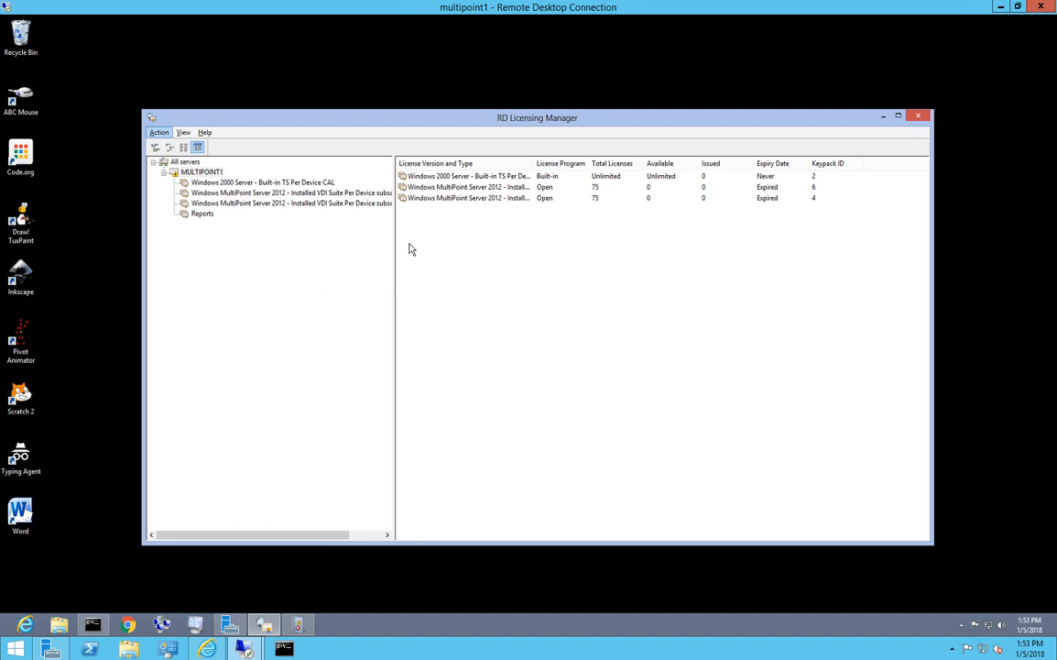
pyautogui.moveTo(356, 312)
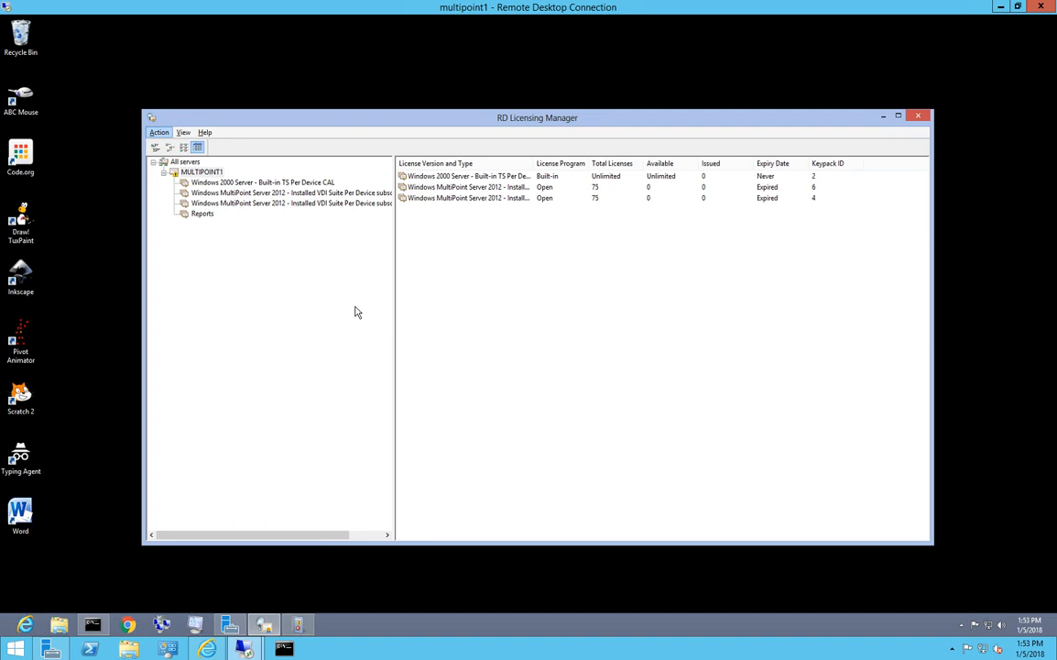
pyautogui.moveTo(220, 449)
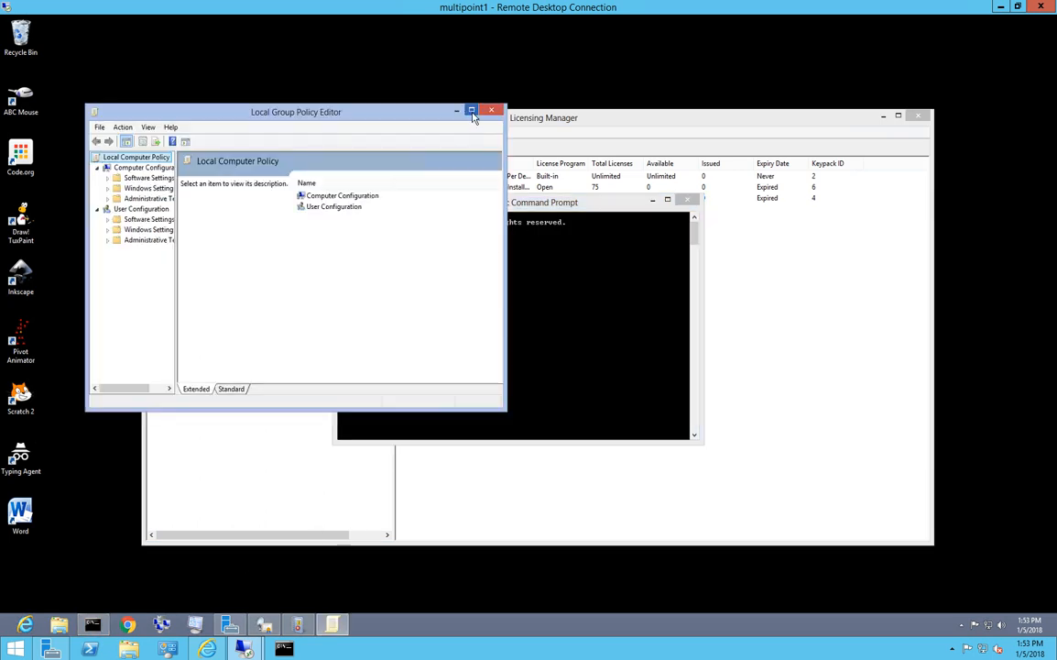
# Maximize the editor and browse to Remote Desktop Services > Remote Desktop Session Host > Licensing
pyautogui.click(472, 112)
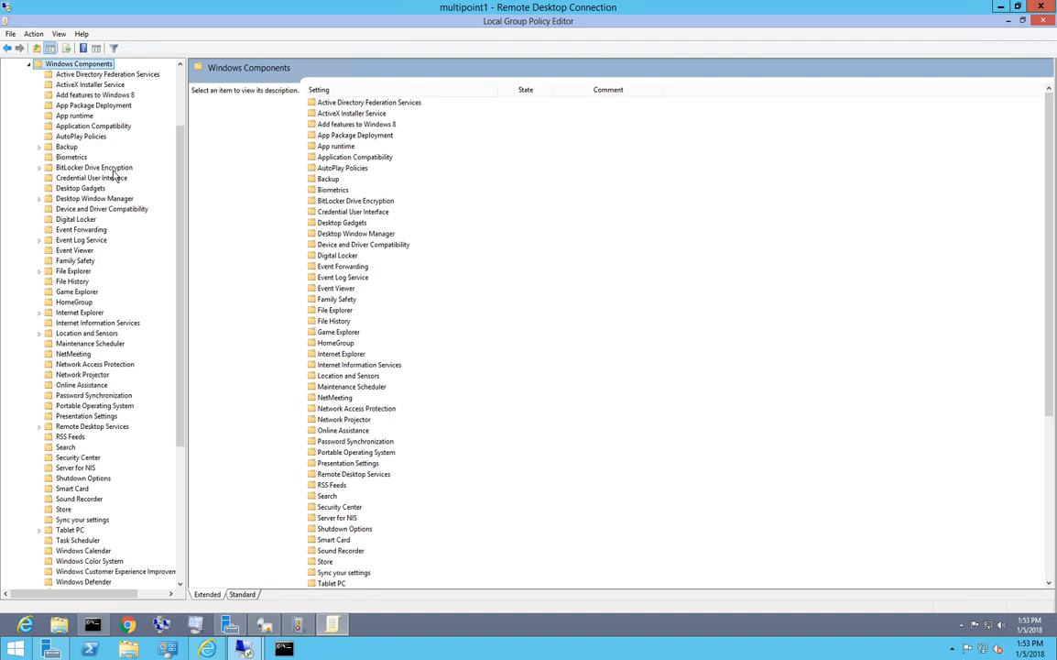
pyautogui.moveTo(108, 179)
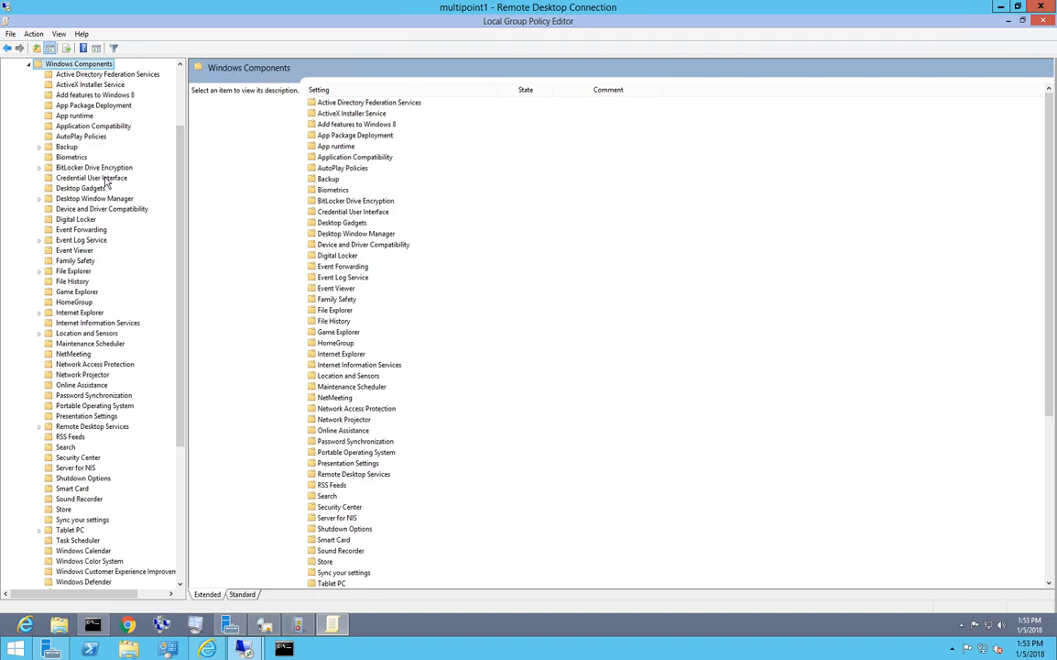
pyautogui.click(92, 425)
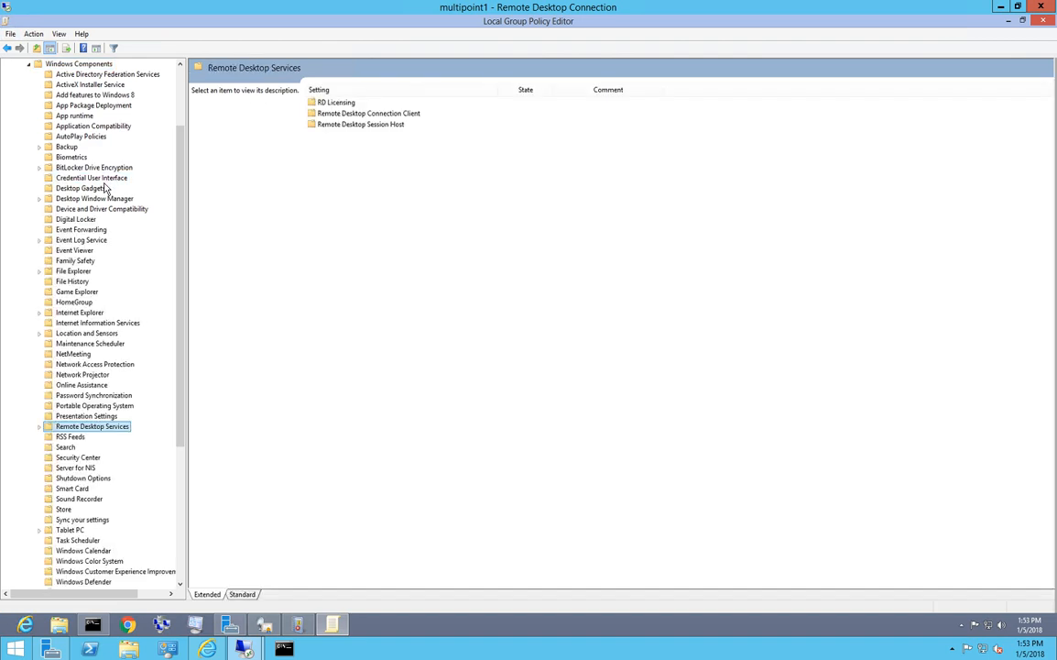
pyautogui.scroll(-3)
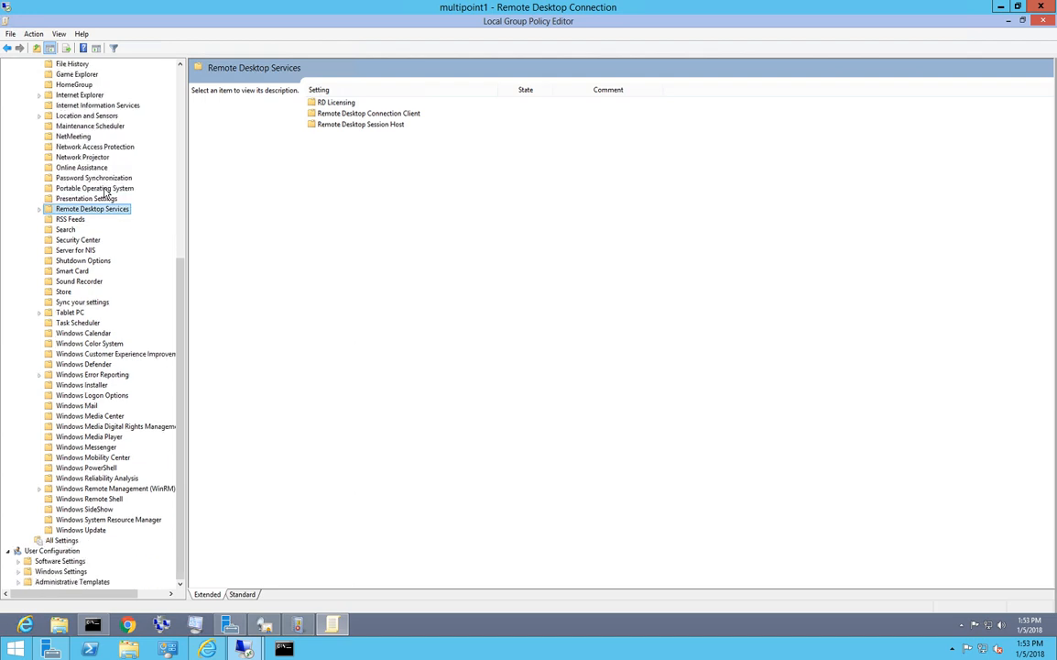
pyautogui.click(41, 209)
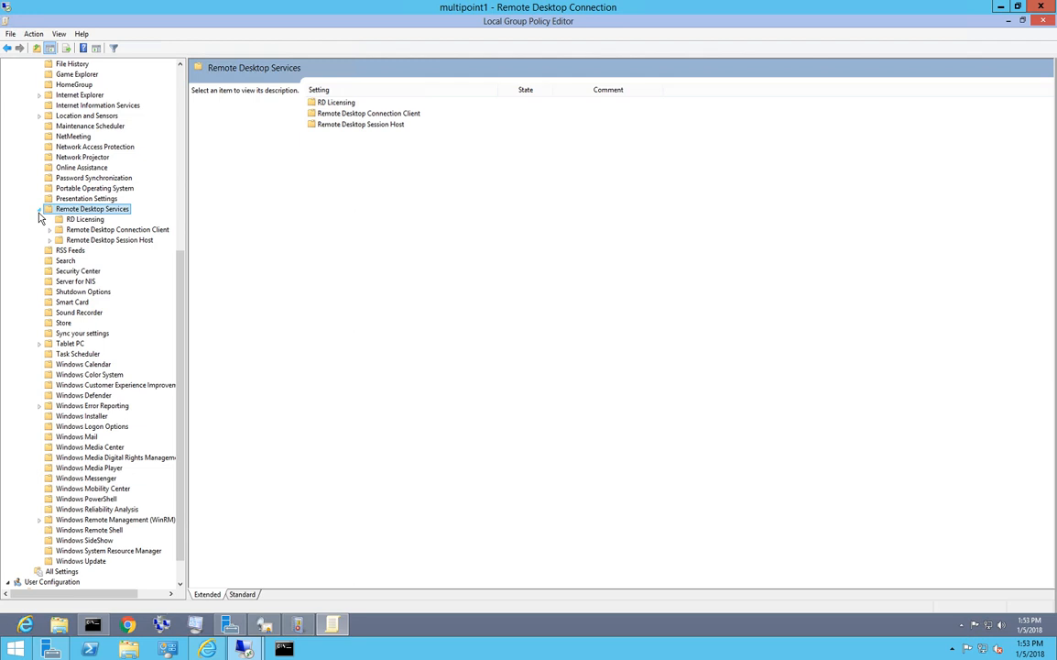
pyautogui.moveTo(111, 242)
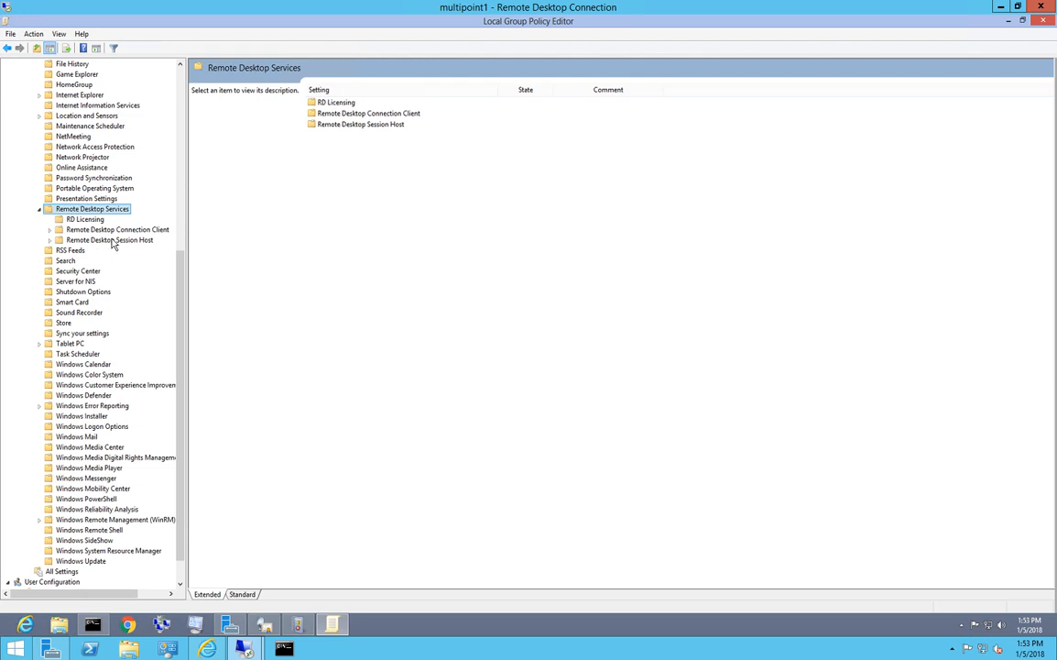
pyautogui.click(110, 238)
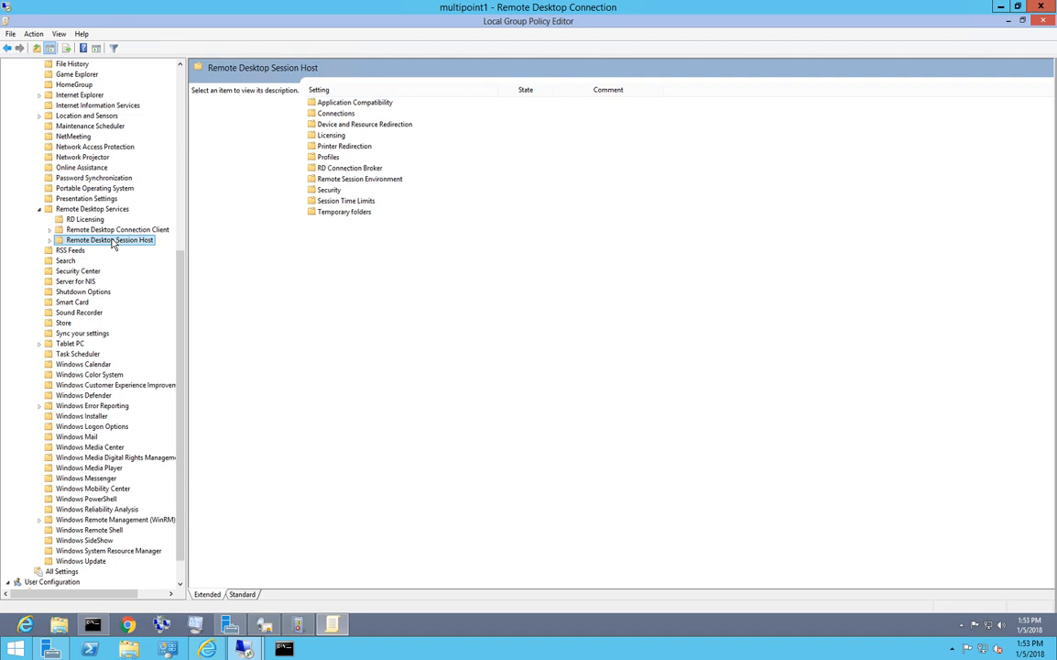
pyautogui.moveTo(374, 260)
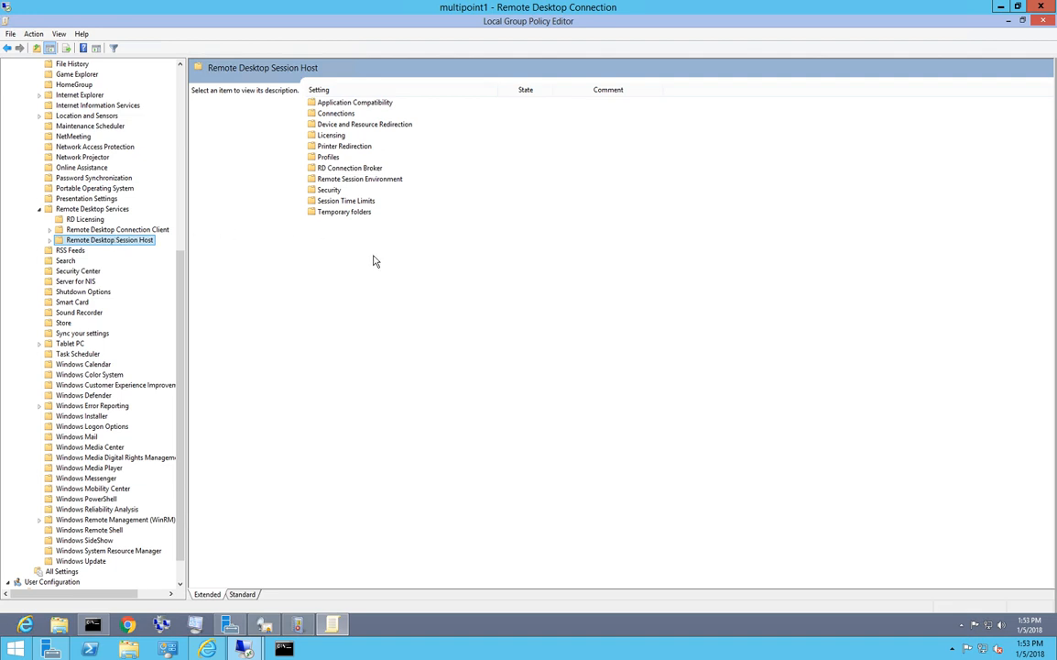
pyautogui.moveTo(334, 167)
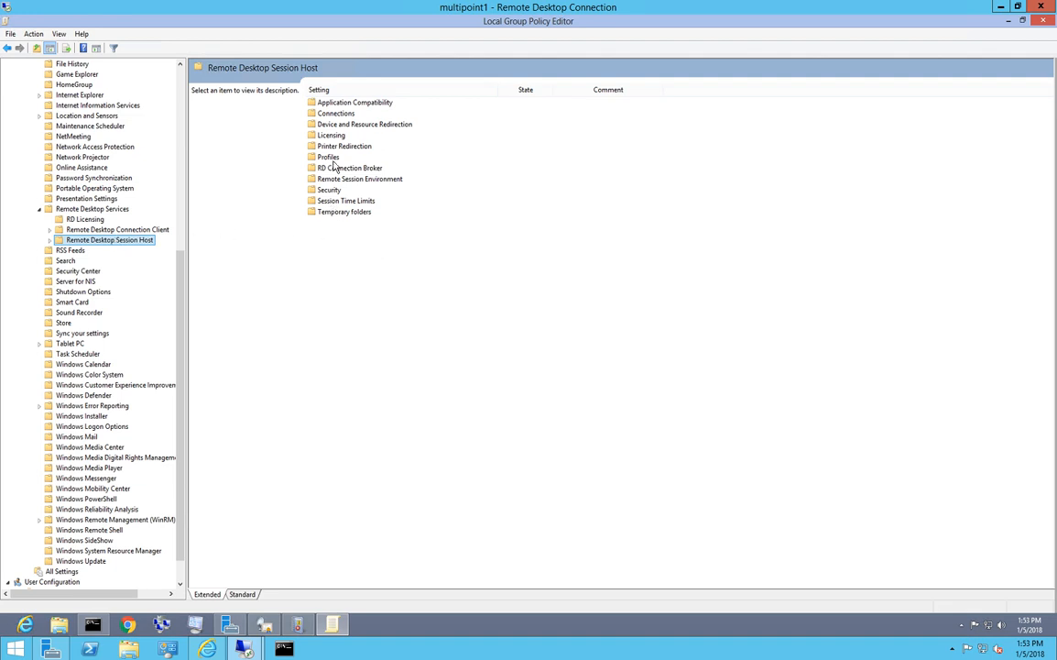
pyautogui.click(331, 136)
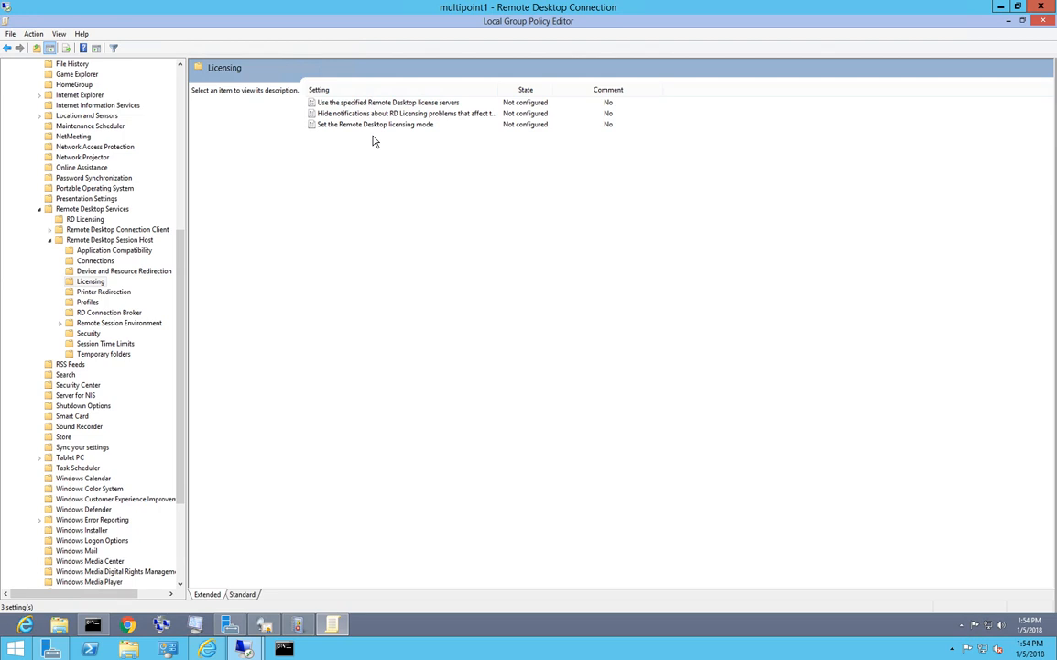
pyautogui.moveTo(388, 103)
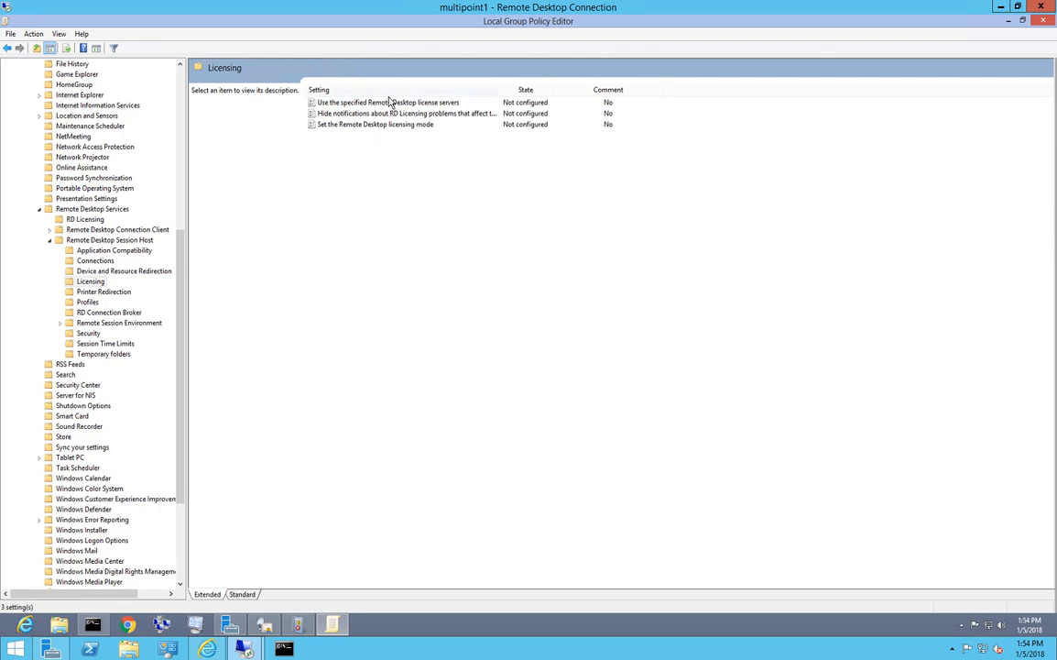
# Enable 'Use the specified Remote Desktop license servers' with server multipoint1.horizon.local and confirm
pyautogui.doubleClick(386, 103)
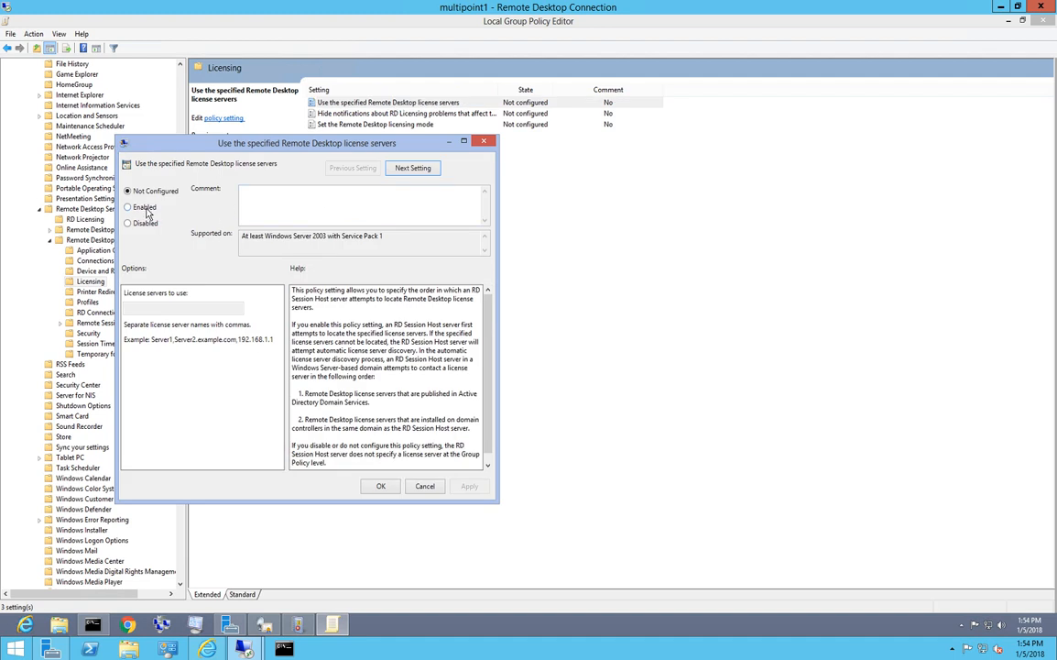
pyautogui.click(128, 205)
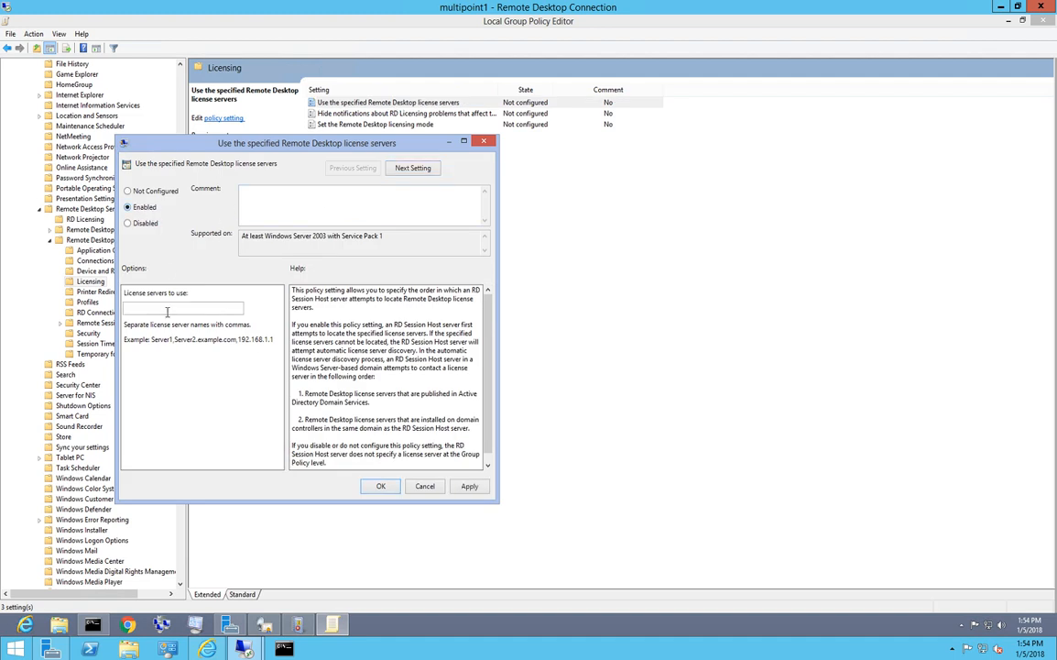
pyautogui.click(183, 308)
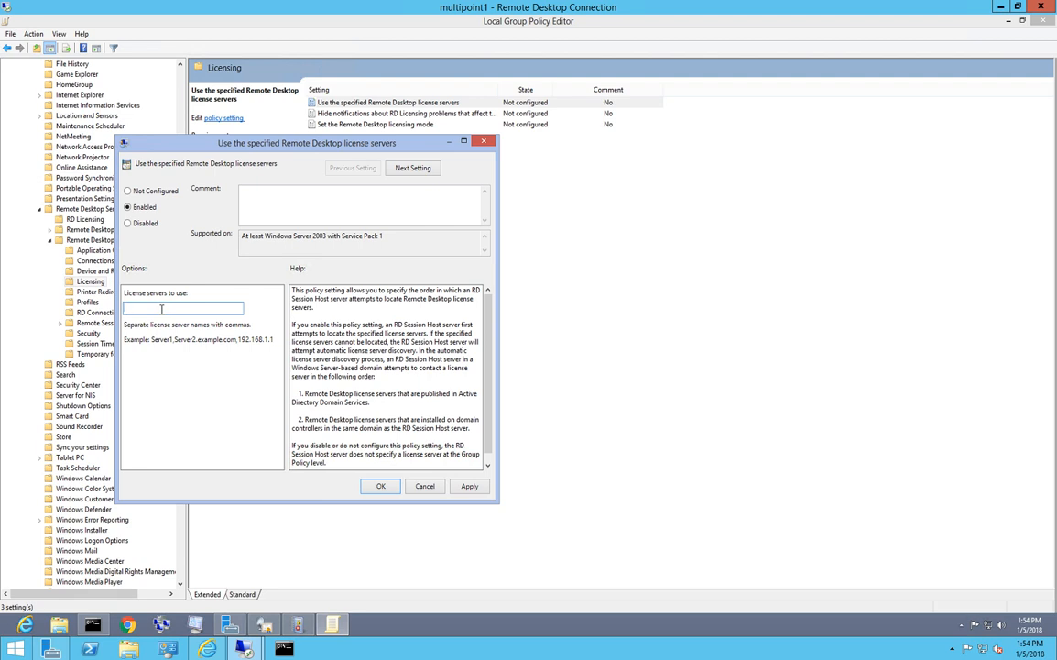
pyautogui.write('multipoint1')
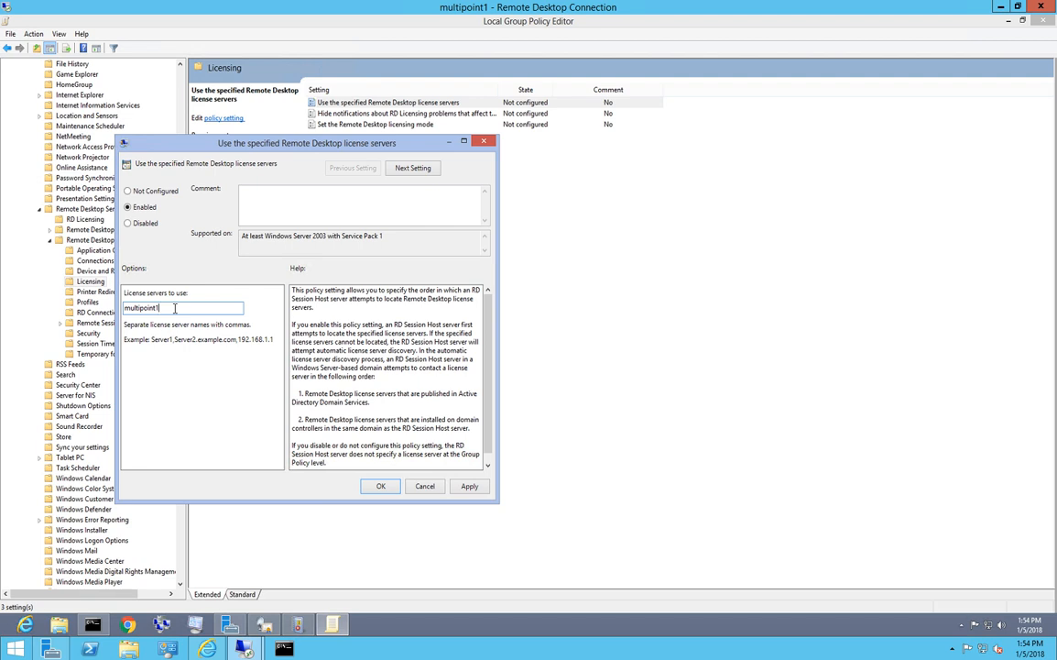
pyautogui.write('.horizon.local')
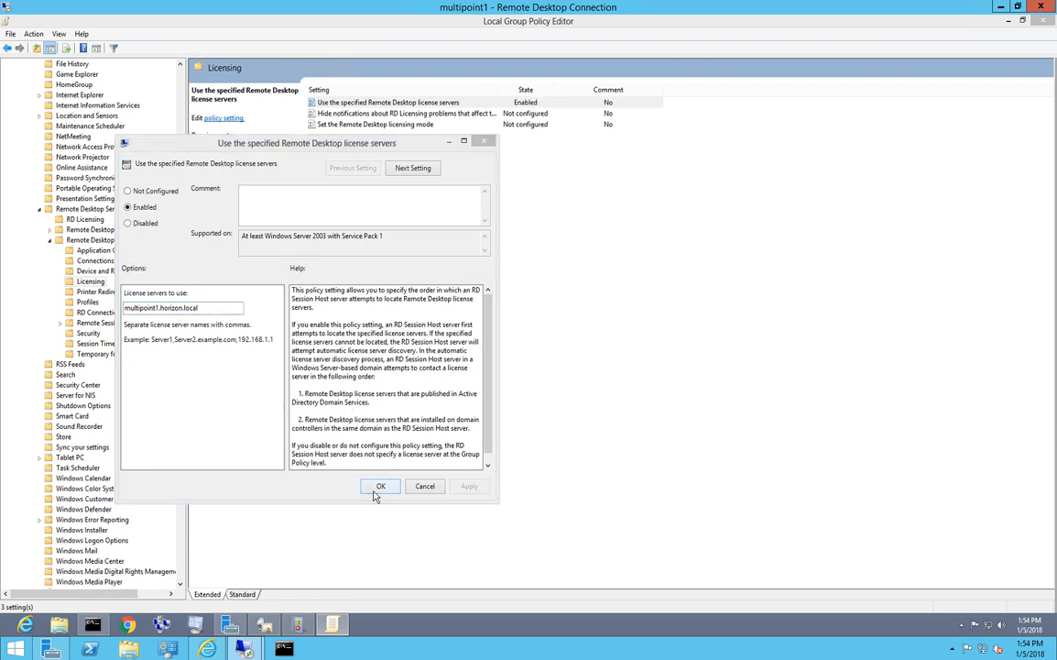
pyautogui.click(381, 485)
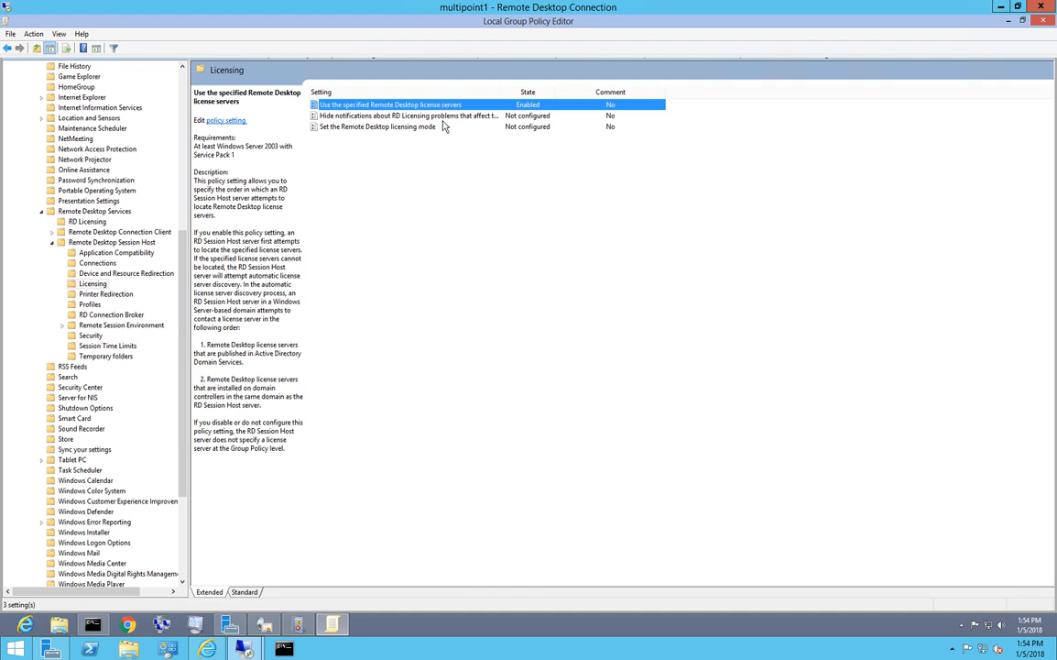
# Enable 'Set the Remote Desktop licensing mode' with the mode Per User and confirm
pyautogui.doubleClick(378, 127)
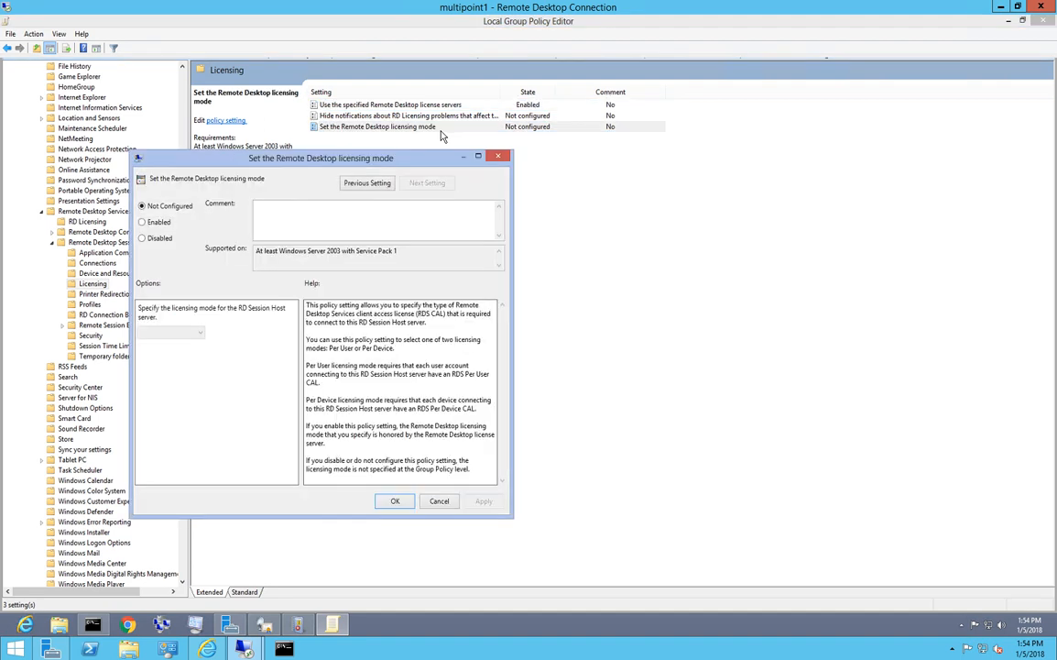
pyautogui.click(143, 222)
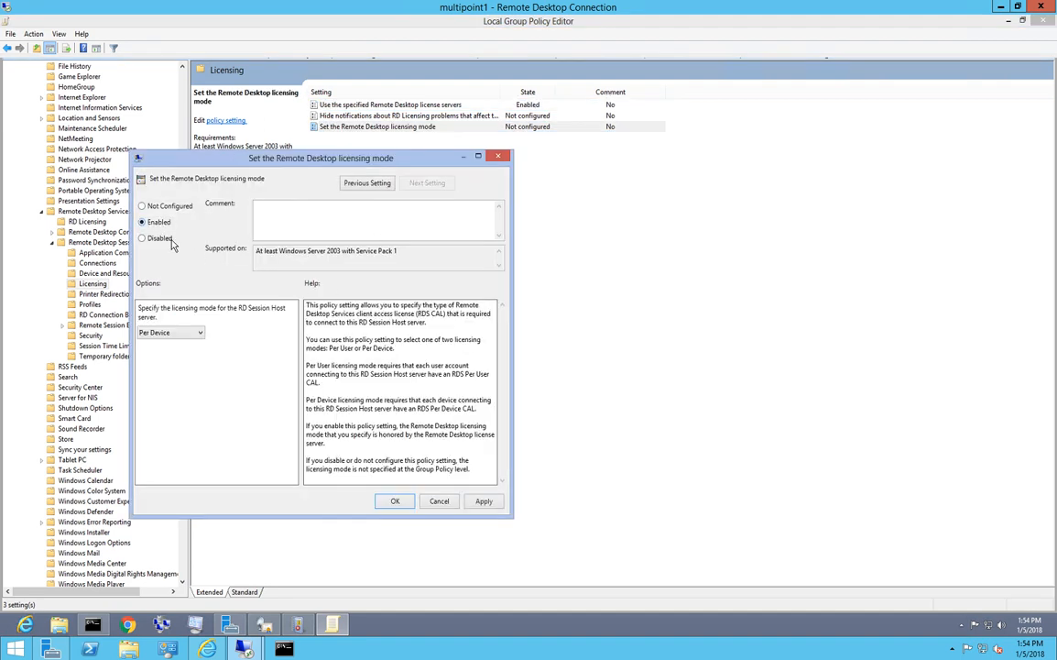
pyautogui.click(168, 332)
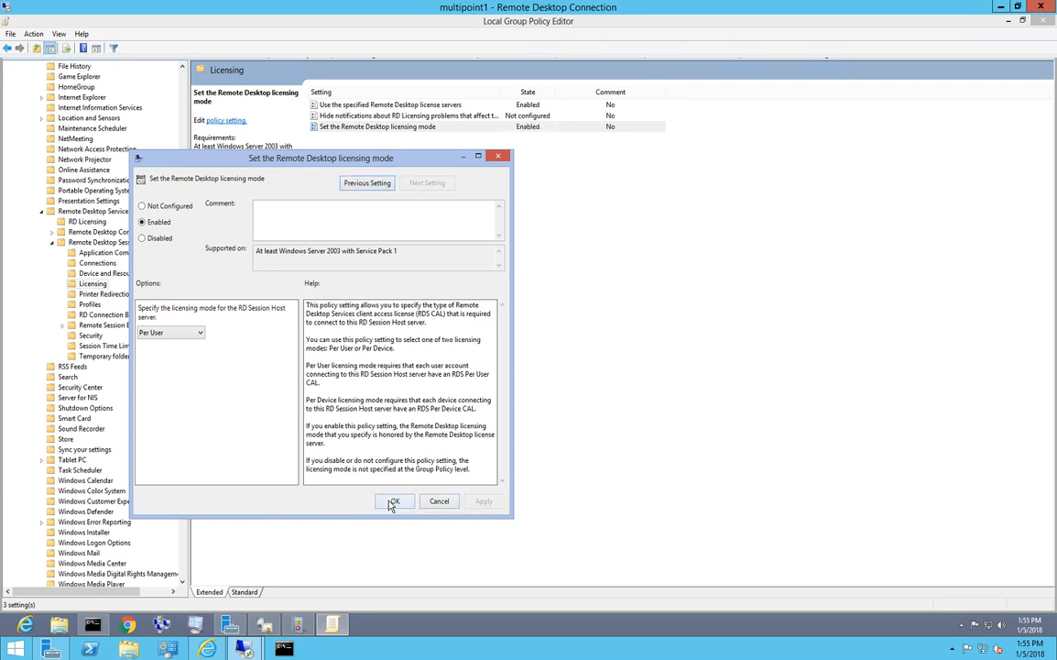
pyautogui.click(394, 502)
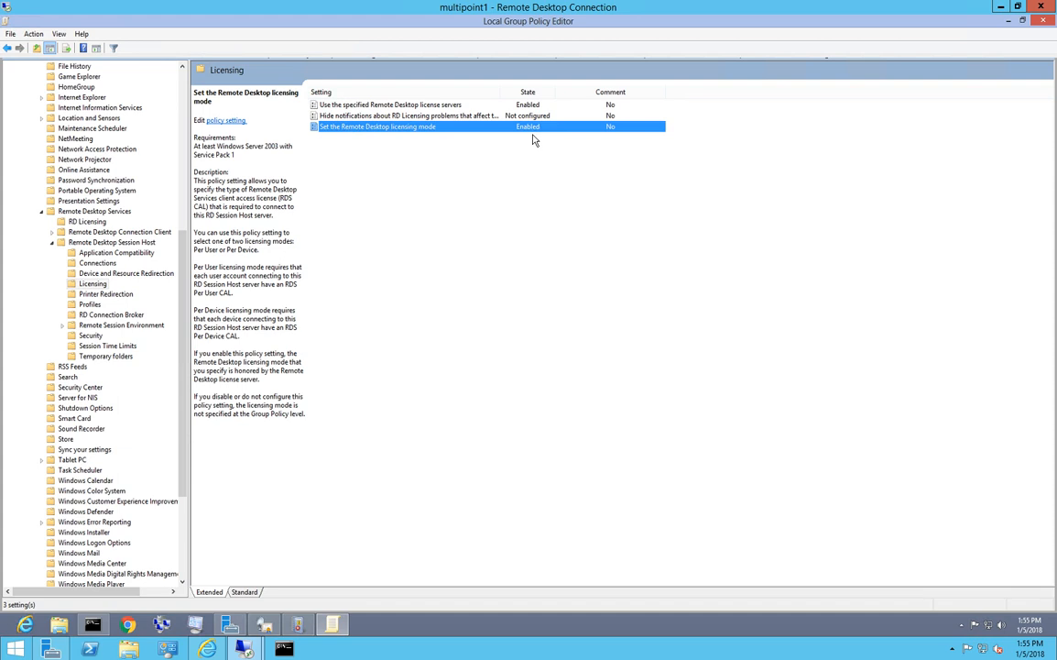
pyautogui.moveTo(803, 152)
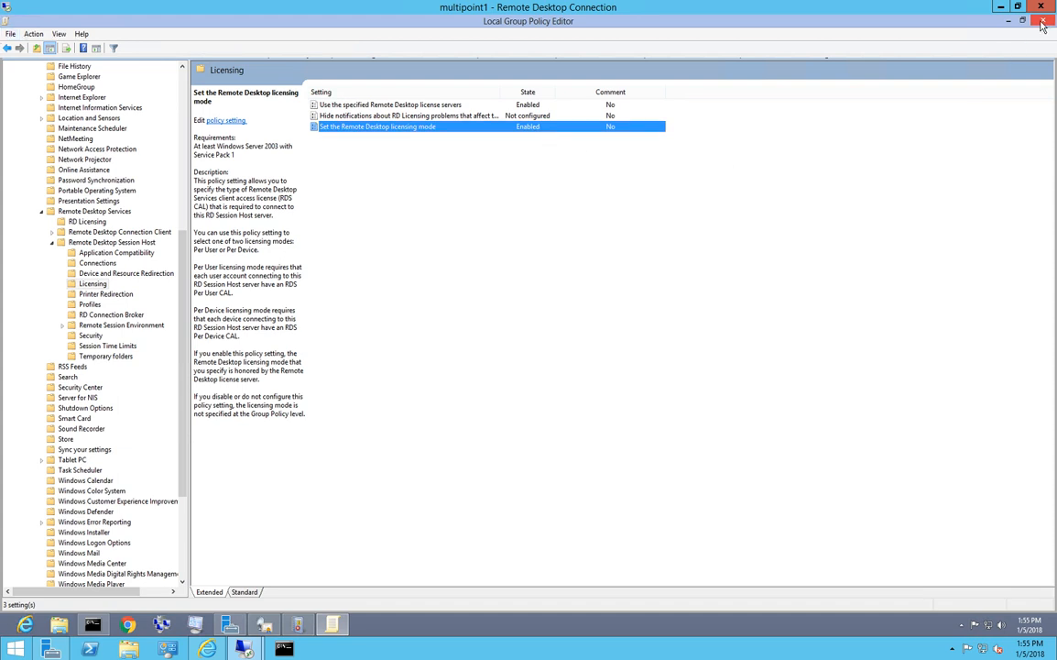
# Close the editor and run gpupdate /force in the administrator Command Prompt
pyautogui.click(1041, 20)
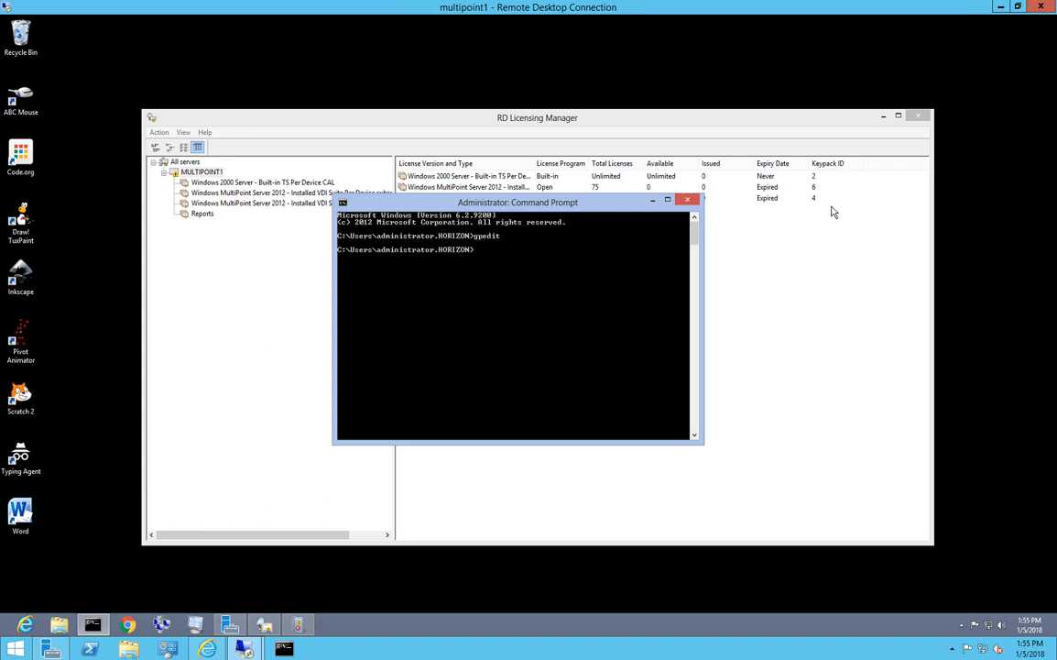
pyautogui.write('gpupdate /force')
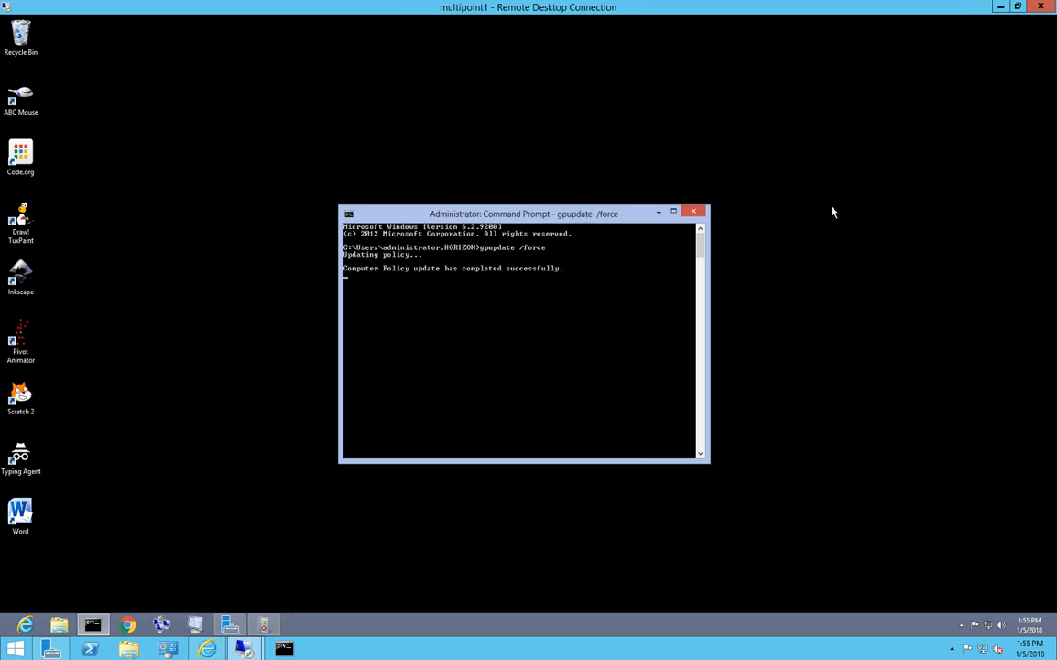
pyautogui.moveTo(626, 311)
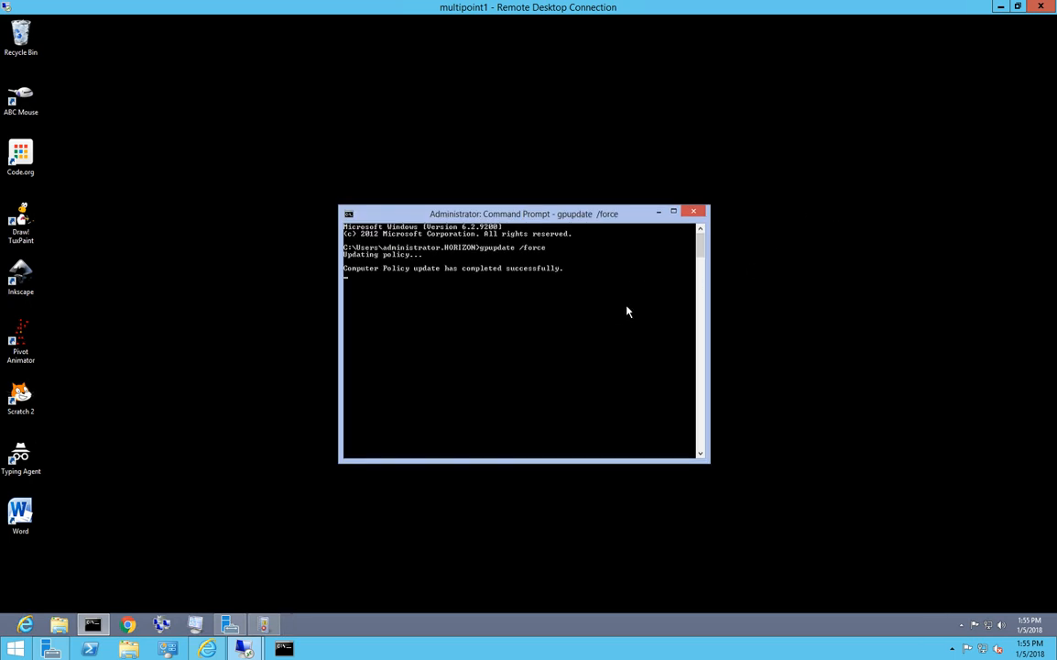